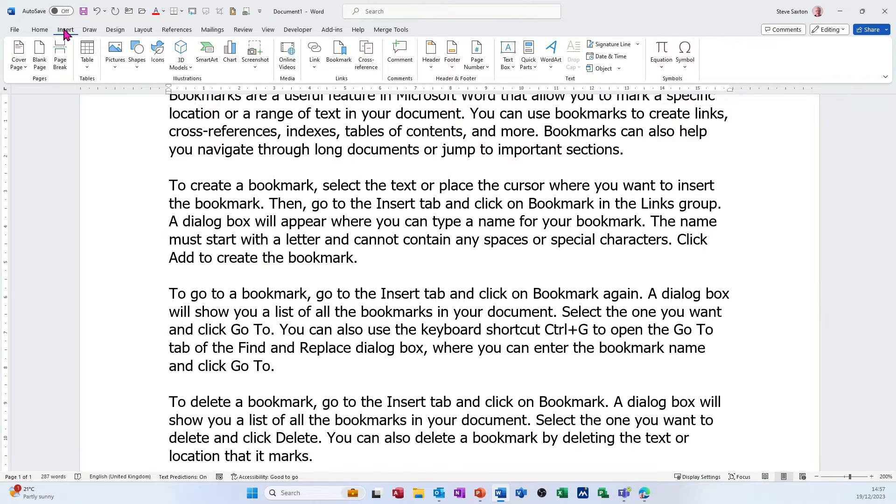
{"action": "mouse_move", "coordinate": [338, 55]}
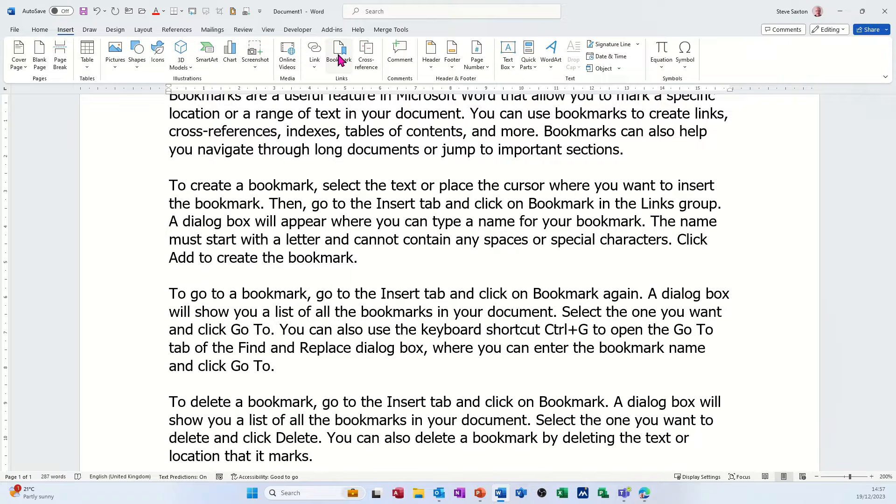
{"action": "mouse_move", "coordinate": [338, 54]}
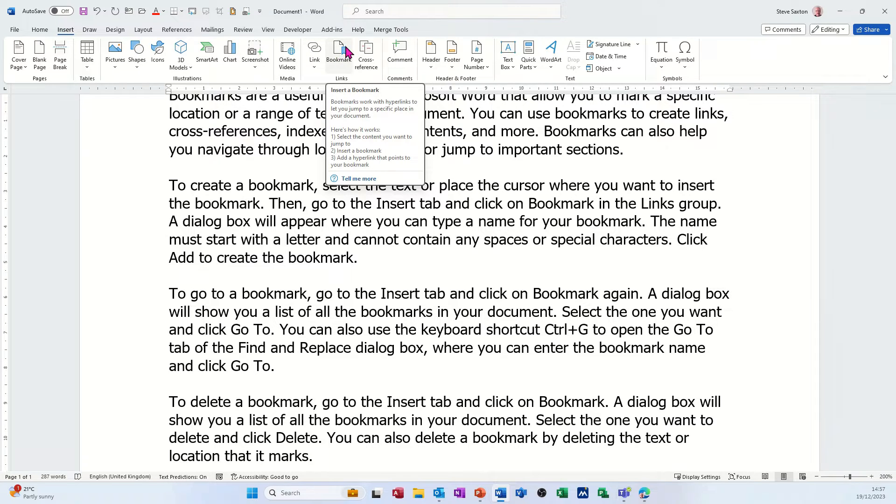
{"action": "mouse_move", "coordinate": [422, 250]}
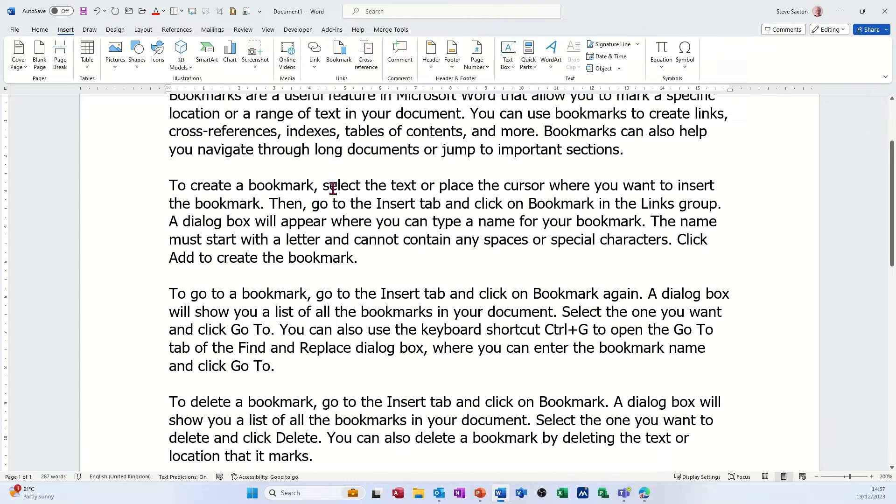
Select the word 'documents' in the first paragraph and bookmark it with the name sax.
{"action": "left_click", "coordinate": [358, 257]}
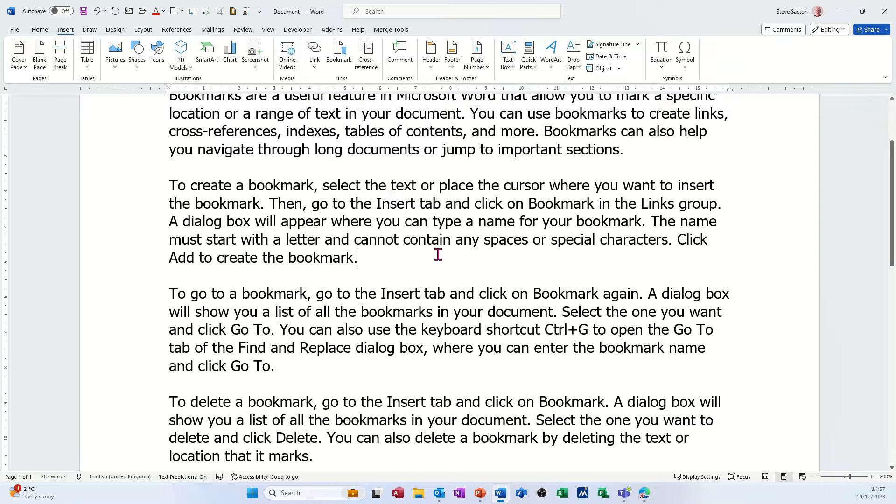
{"action": "mouse_move", "coordinate": [331, 167]}
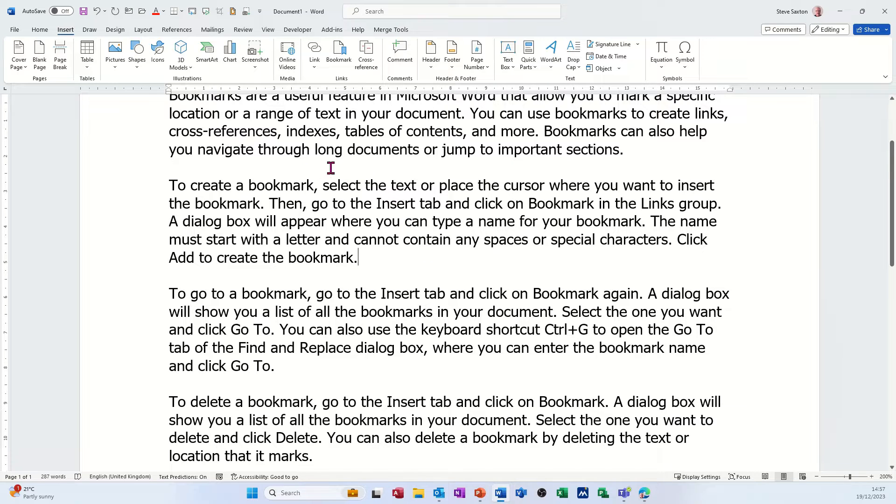
{"action": "mouse_move", "coordinate": [377, 149]}
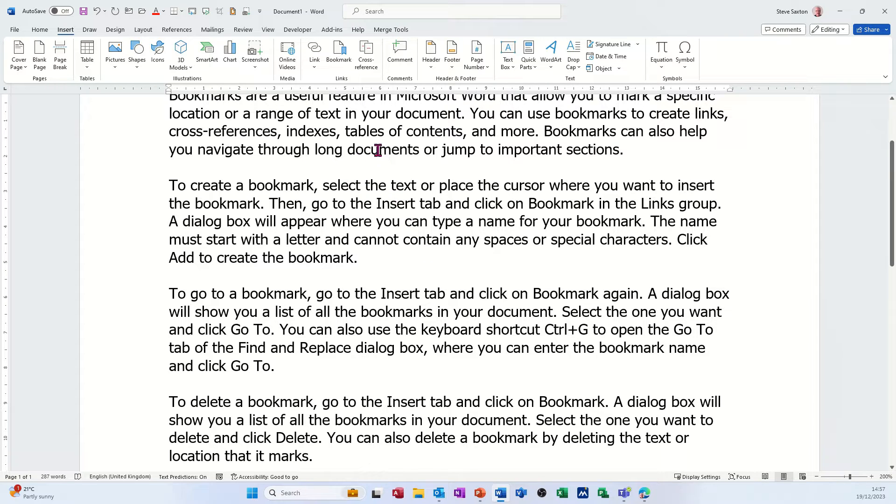
{"action": "double_click", "coordinate": [380, 149]}
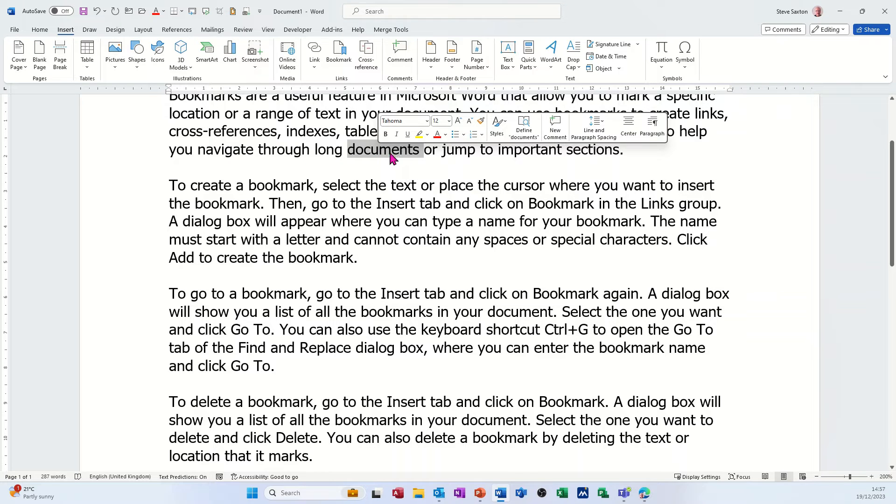
{"action": "mouse_move", "coordinate": [352, 154]}
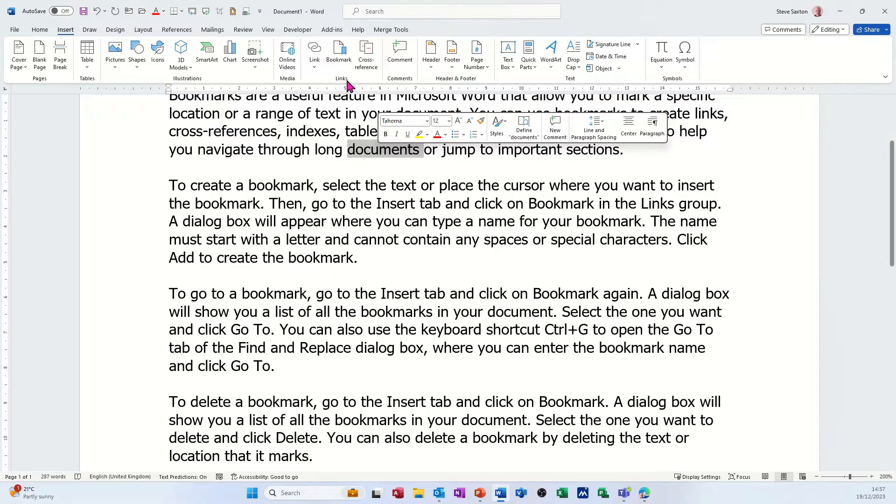
{"action": "left_click", "coordinate": [338, 54]}
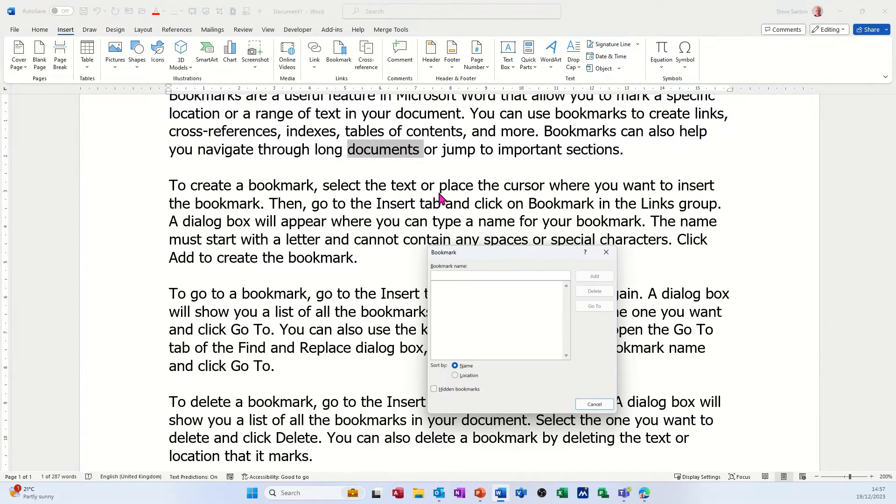
{"action": "type", "text": "sax"}
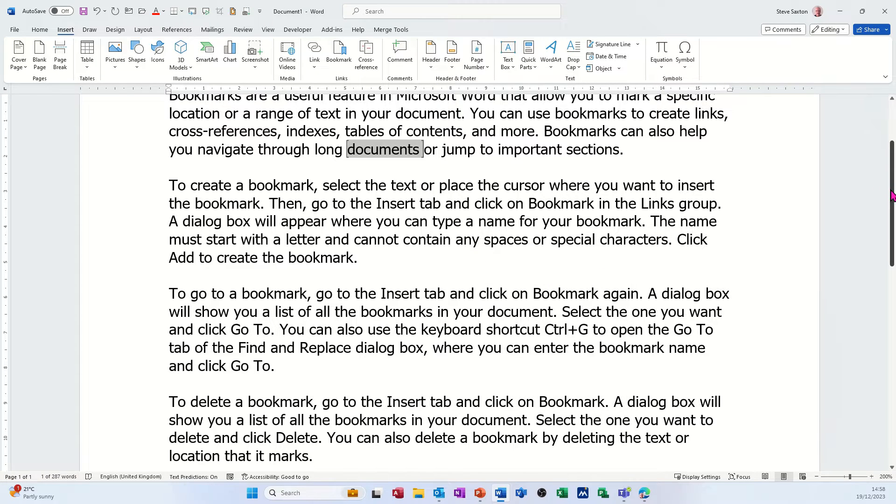
Add a new final line reading 'Go to Bookmark' below the last paragraph.
{"action": "scroll", "scroll_direction": "down", "scroll_amount": 3}
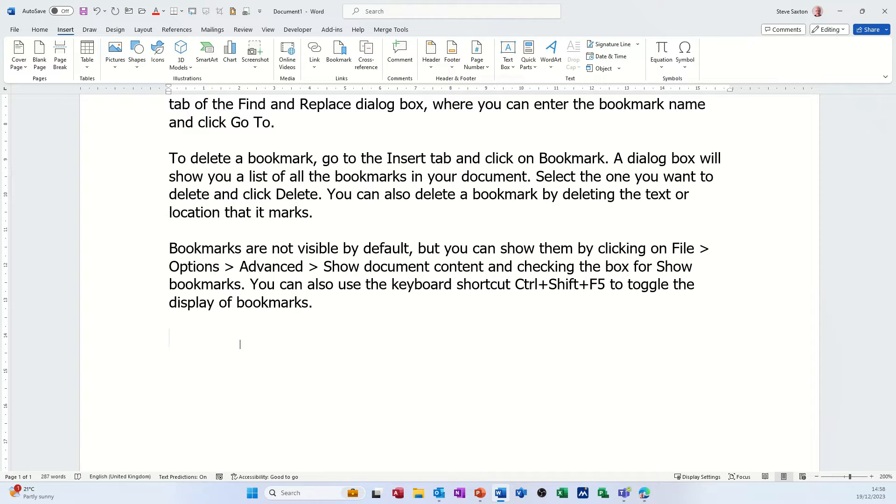
{"action": "type", "text": "Go to B"}
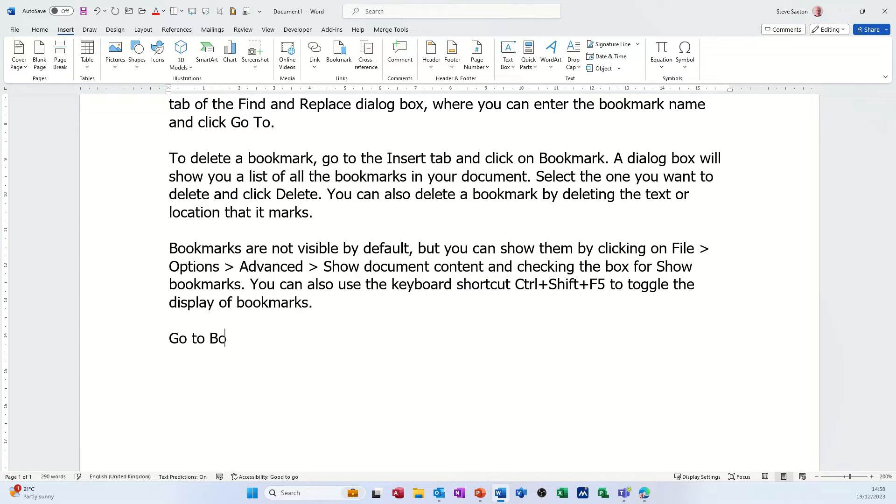
{"action": "type", "text": "okmark"}
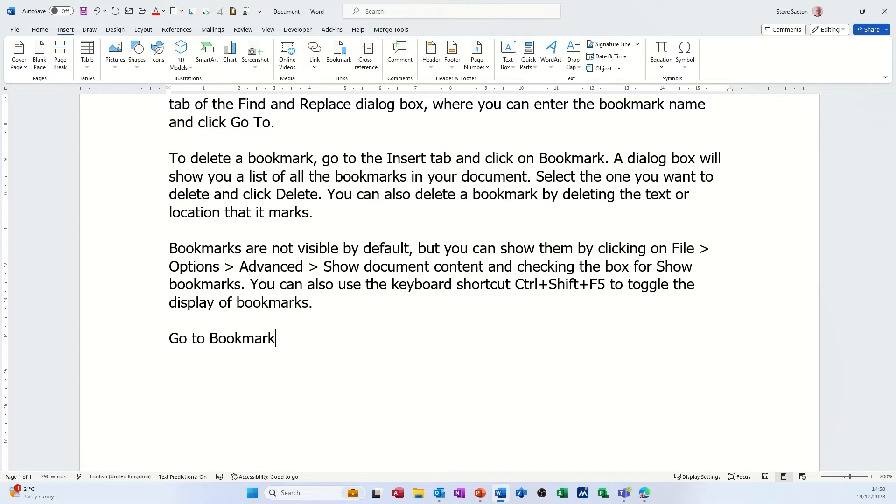
Make 'Go to Bookmark' a hyperlink to the sax bookmark via Place in This Document.
{"action": "double_click", "coordinate": [222, 338]}
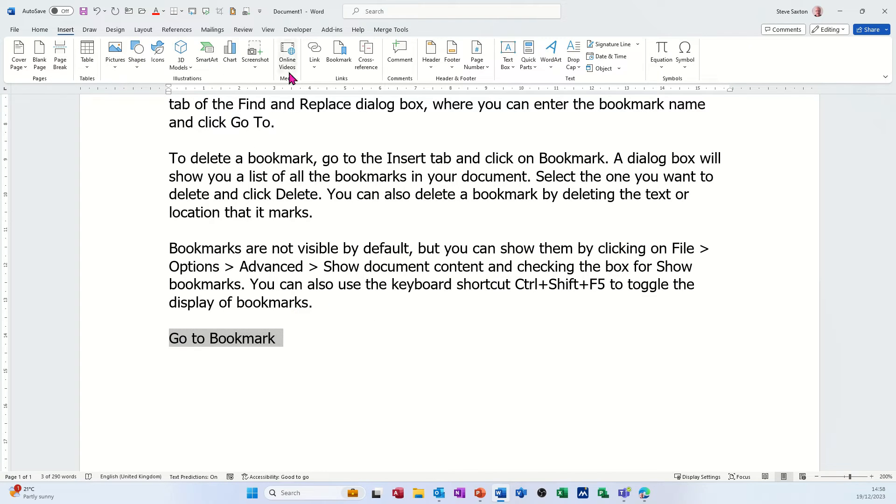
{"action": "mouse_move", "coordinate": [314, 52]}
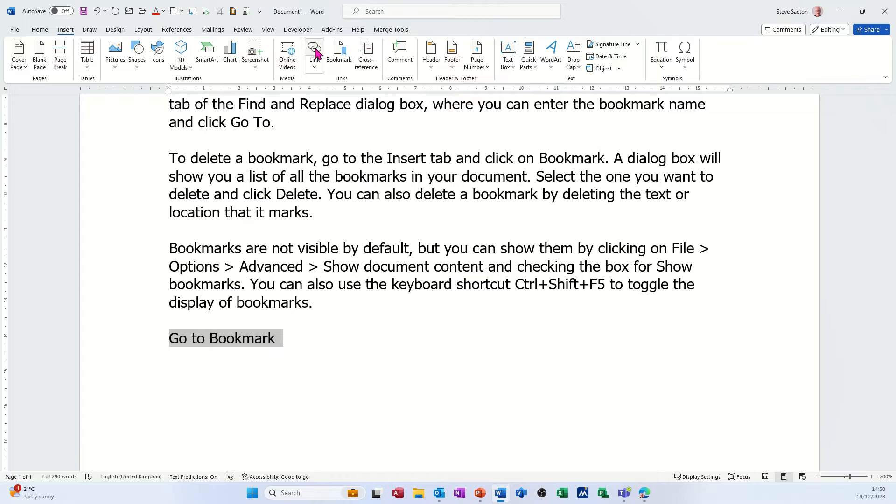
{"action": "left_click", "coordinate": [313, 52]}
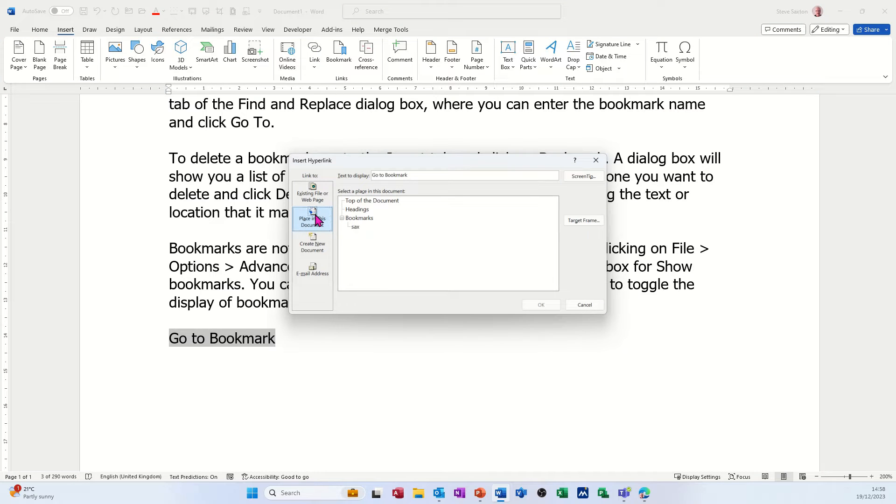
{"action": "left_click", "coordinate": [311, 193]}
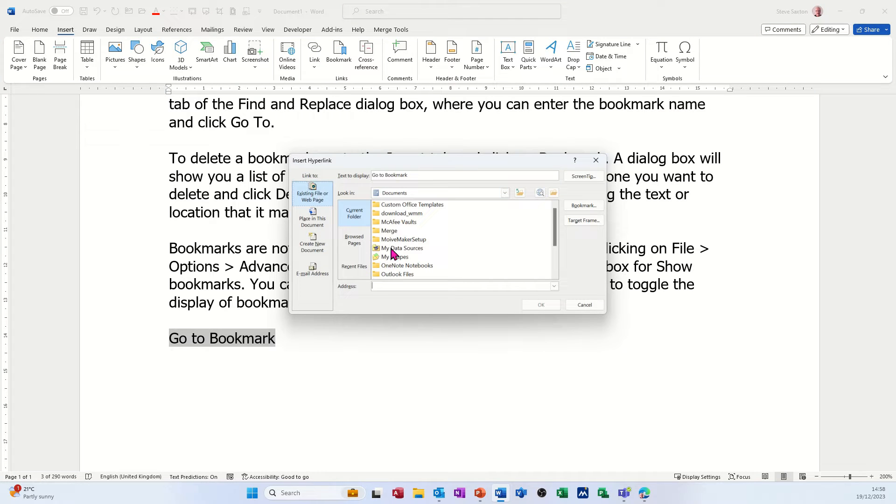
{"action": "left_click", "coordinate": [312, 219]}
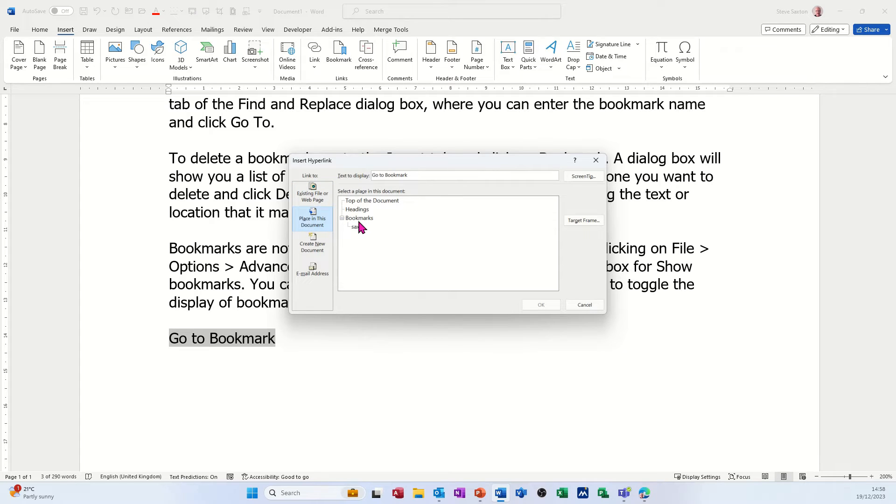
{"action": "left_click", "coordinate": [355, 226]}
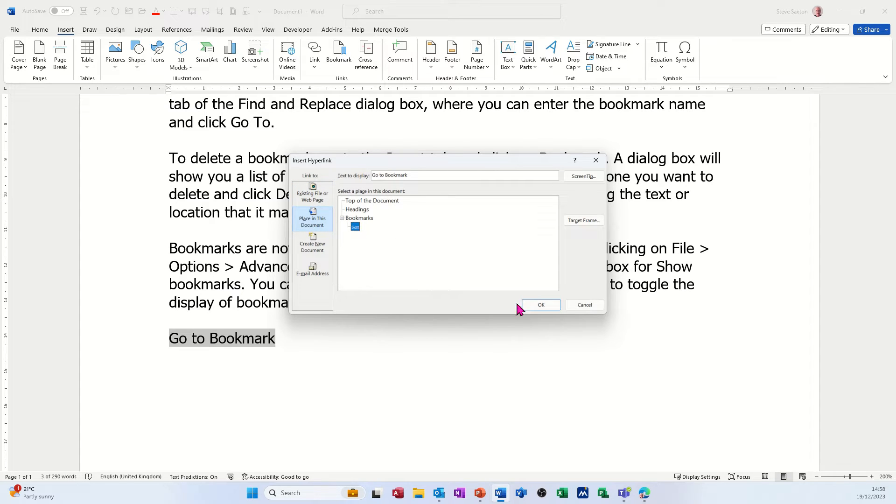
{"action": "left_click", "coordinate": [541, 305]}
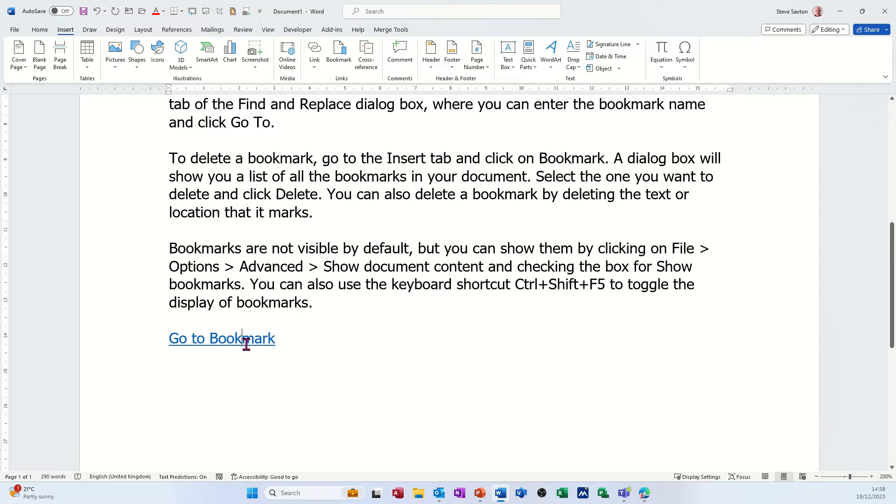
{"action": "mouse_move", "coordinate": [239, 340]}
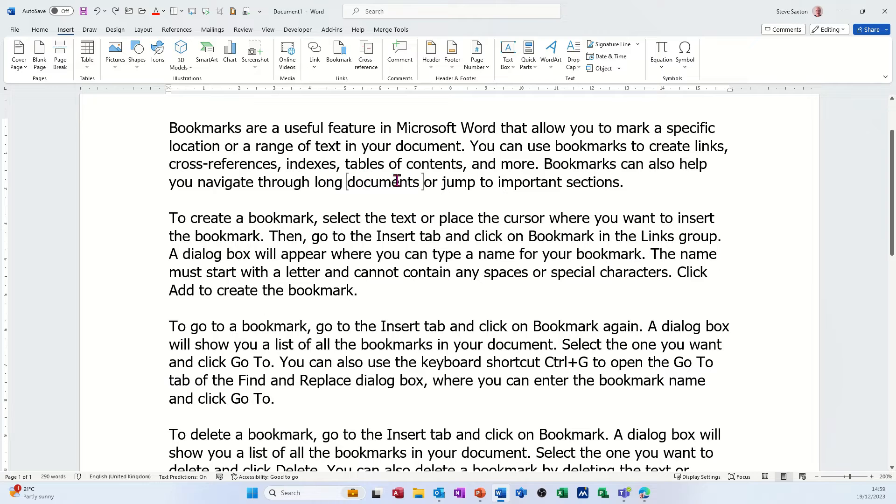
{"action": "mouse_move", "coordinate": [383, 182]}
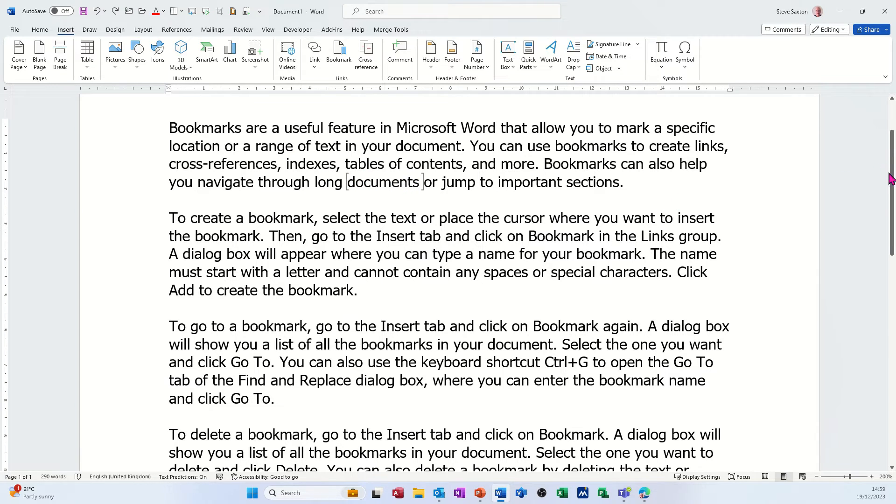
Scroll down to check the document after following the Go to Bookmark link.
{"action": "scroll", "scroll_direction": "down", "scroll_amount": 3}
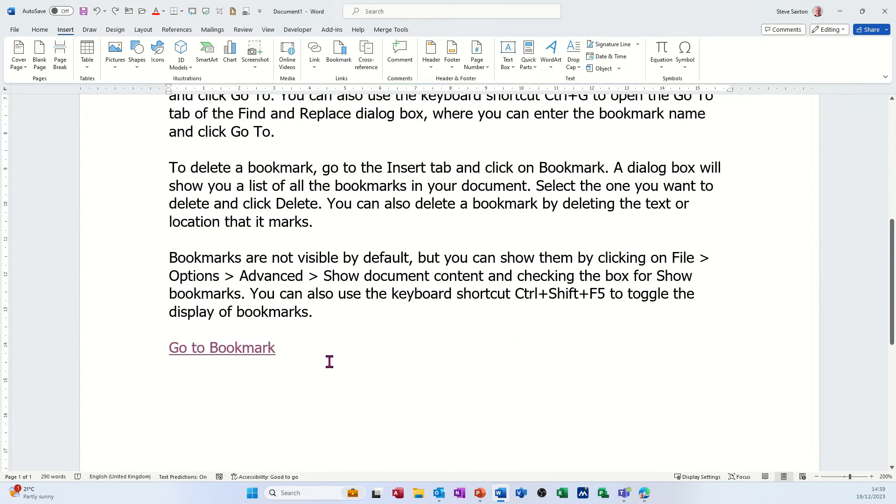
{"action": "mouse_move", "coordinate": [261, 352]}
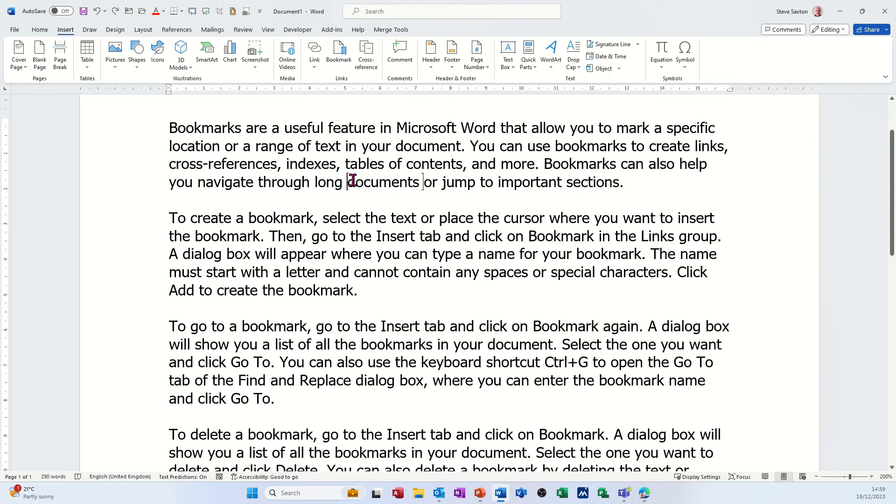
{"action": "mouse_move", "coordinate": [389, 283]}
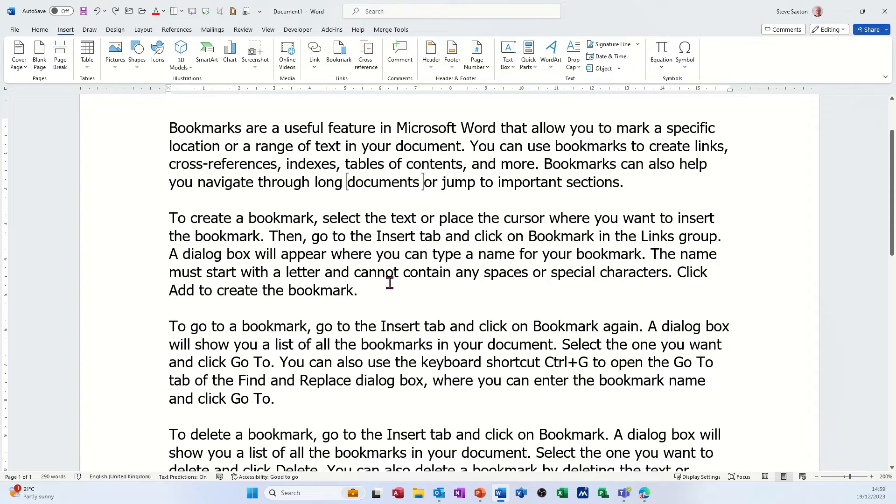
{"action": "mouse_move", "coordinate": [386, 290]}
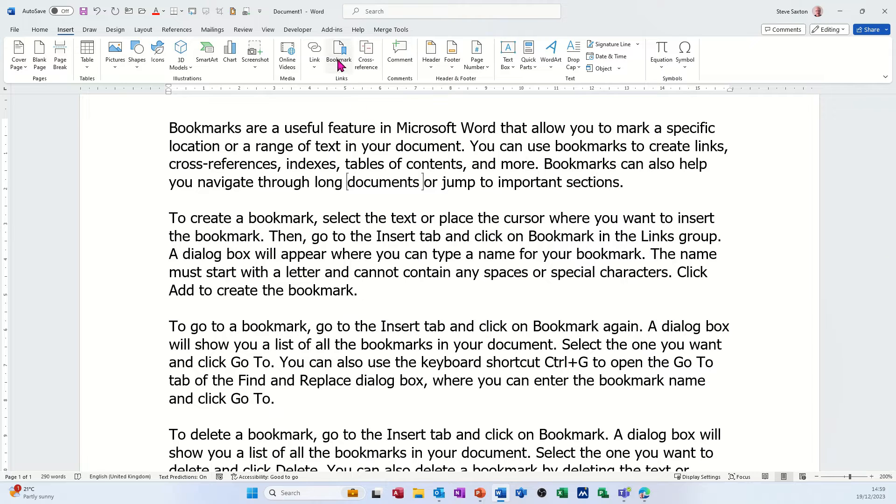
Add a second bookmark named steve at the end of the create-a-bookmark paragraph.
{"action": "left_click", "coordinate": [338, 55]}
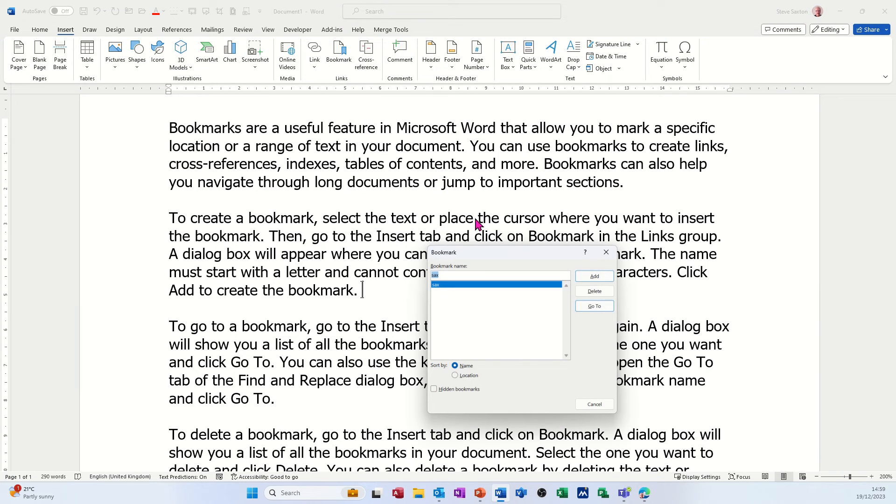
{"action": "type", "text": "steve"}
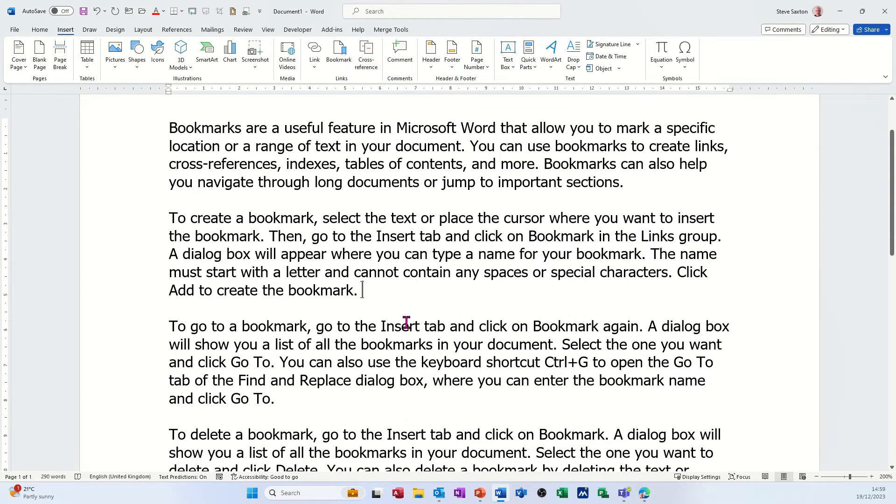
{"action": "mouse_move", "coordinate": [878, 204]}
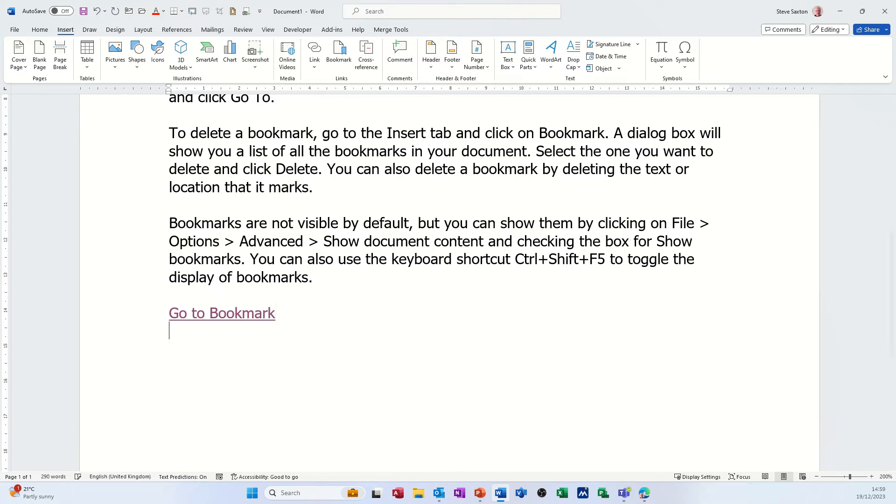
Add the word steve under Go to Bookmark, link it to the steve bookmark, and follow it.
{"action": "type", "text": "steve"}
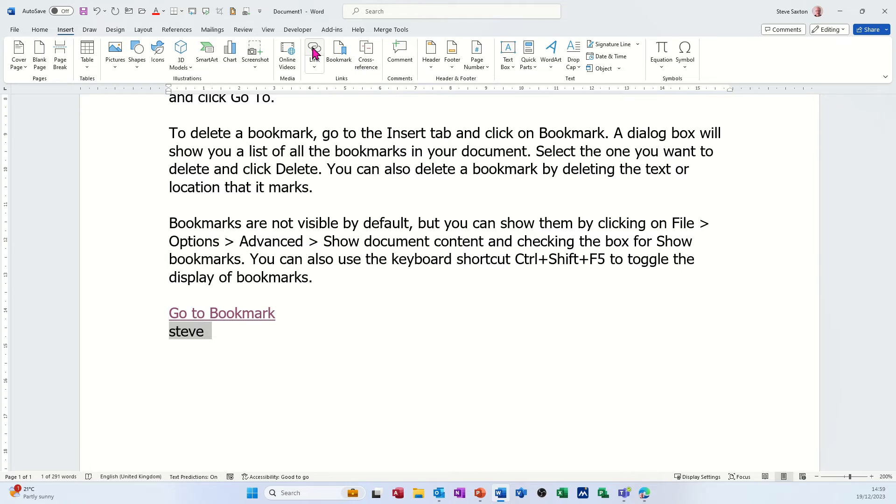
{"action": "left_click", "coordinate": [314, 51]}
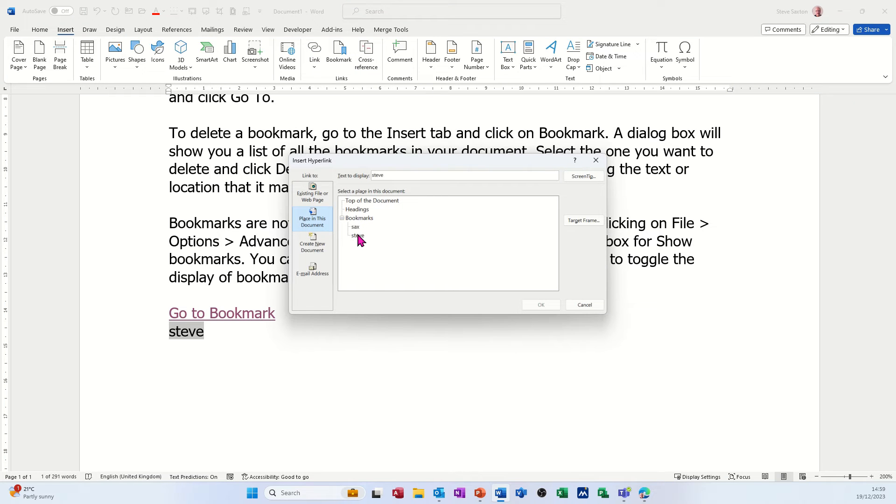
{"action": "left_click", "coordinate": [540, 305]}
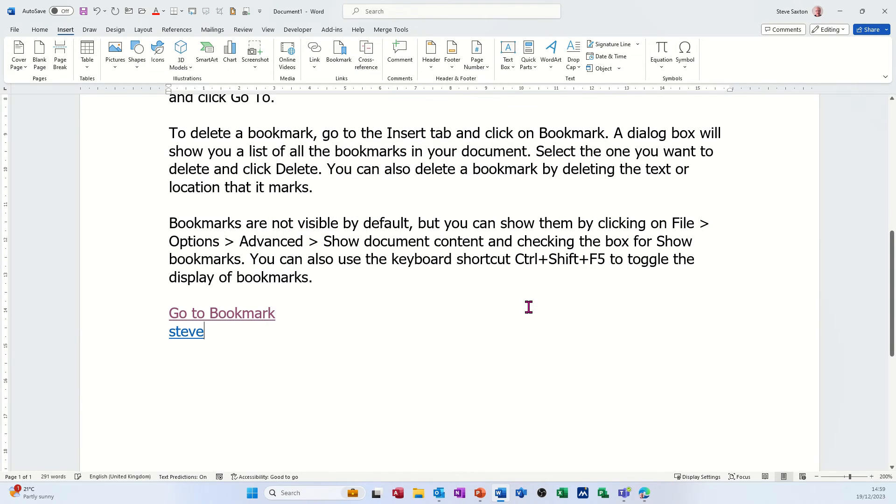
{"action": "mouse_move", "coordinate": [184, 332]}
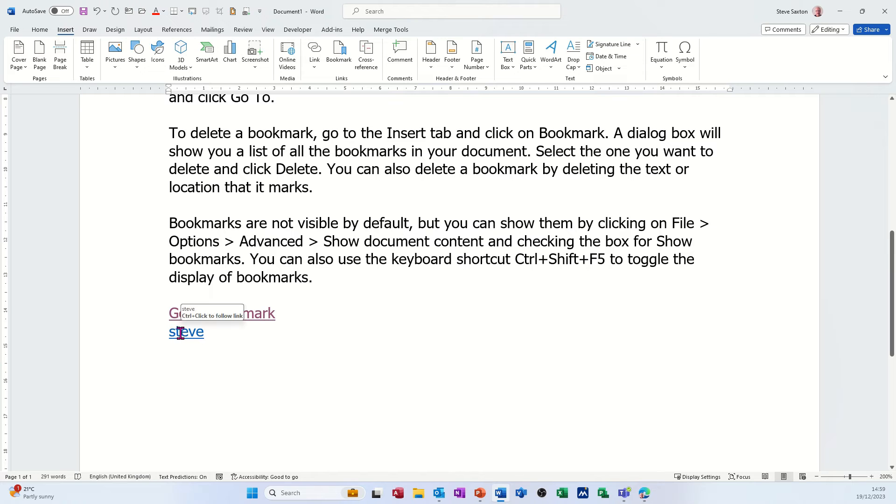
{"action": "double_click", "coordinate": [186, 331]}
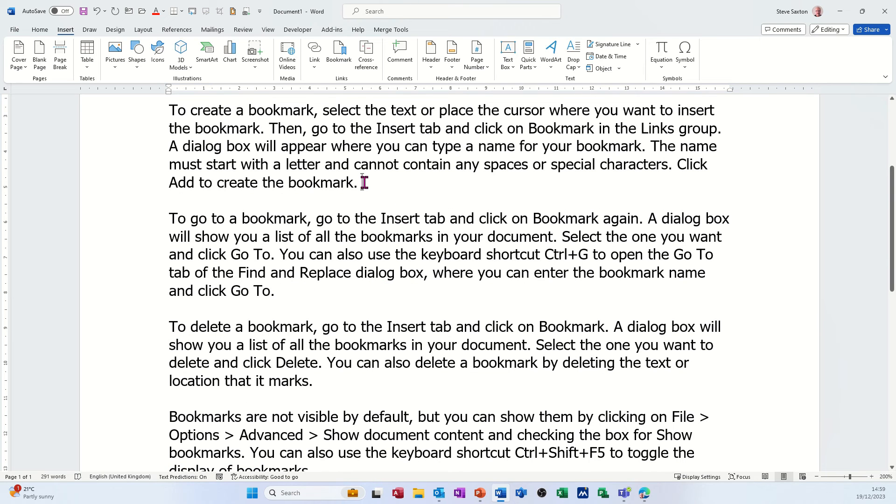
{"action": "mouse_move", "coordinate": [567, 185]}
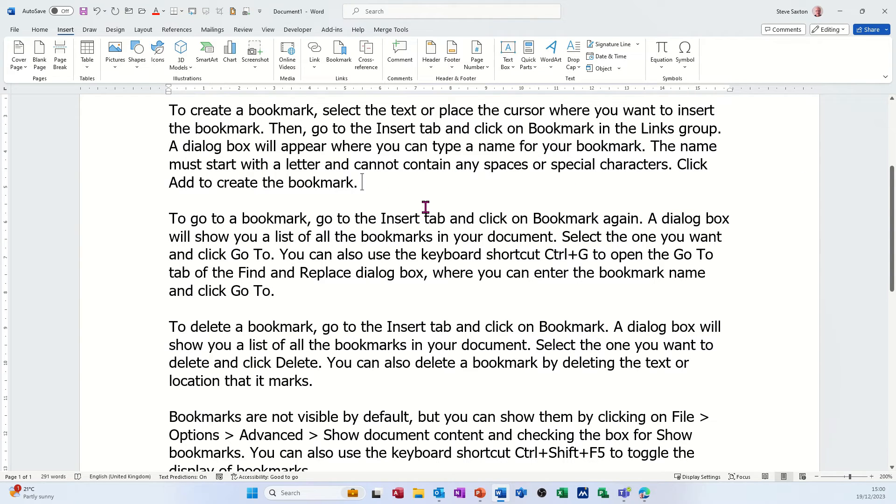
{"action": "mouse_move", "coordinate": [343, 78]}
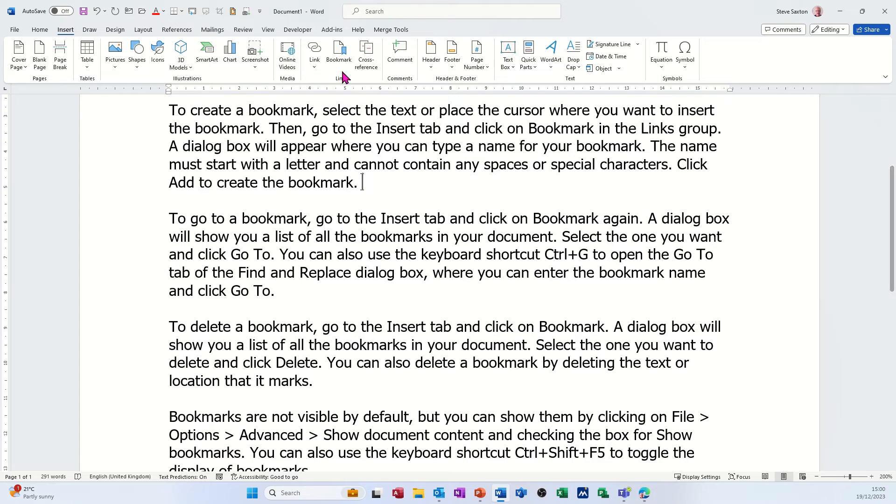
Delete both the steve and sax bookmarks, leaving the bookmark list empty.
{"action": "left_click", "coordinate": [338, 51]}
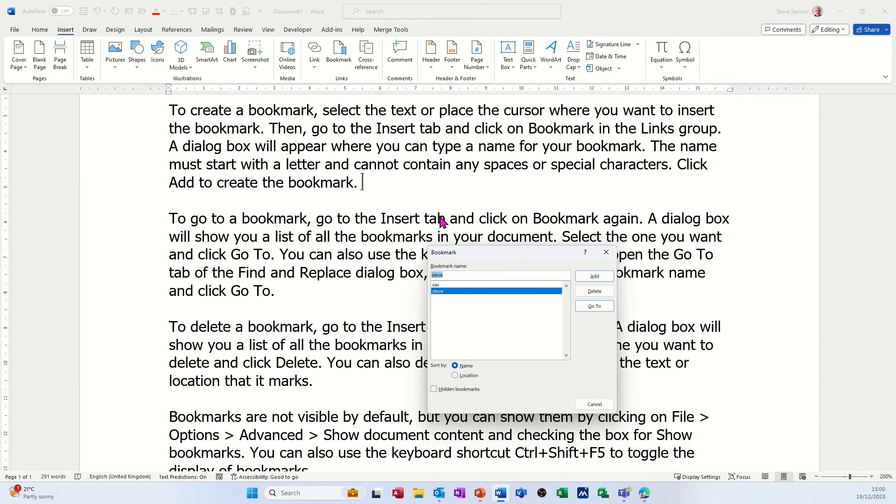
{"action": "mouse_move", "coordinate": [528, 297]}
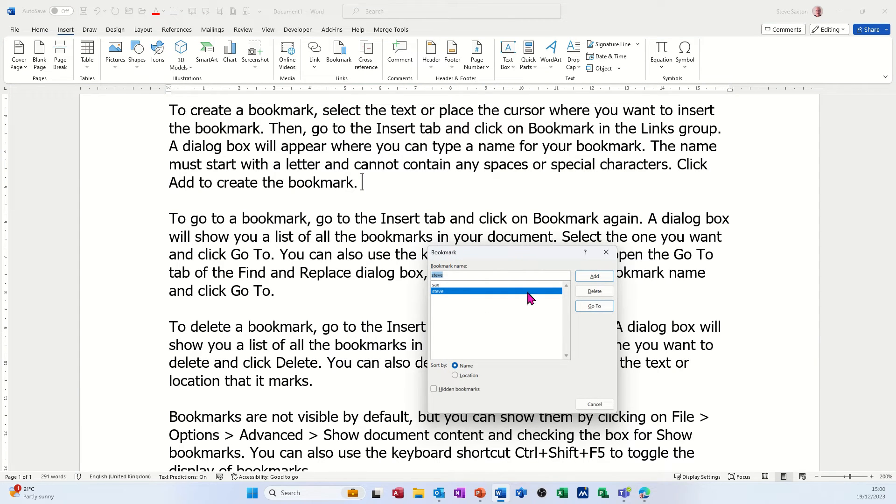
{"action": "left_click", "coordinate": [593, 292]}
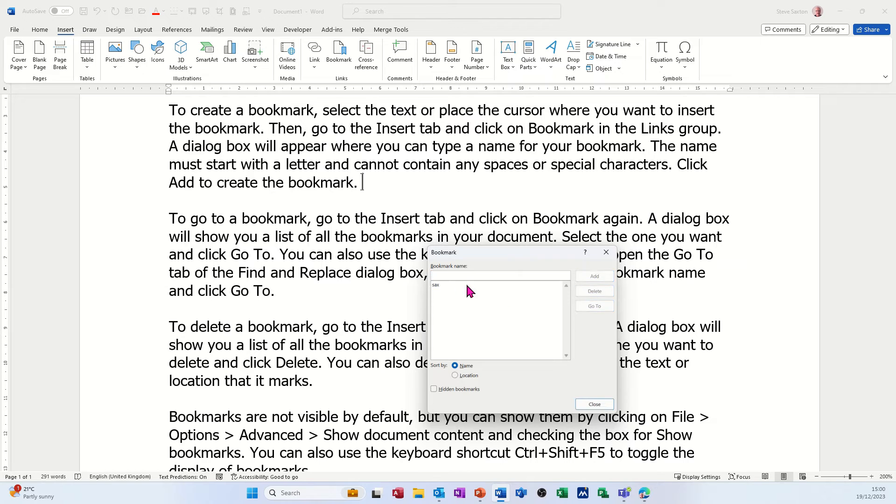
{"action": "left_click", "coordinate": [595, 291]}
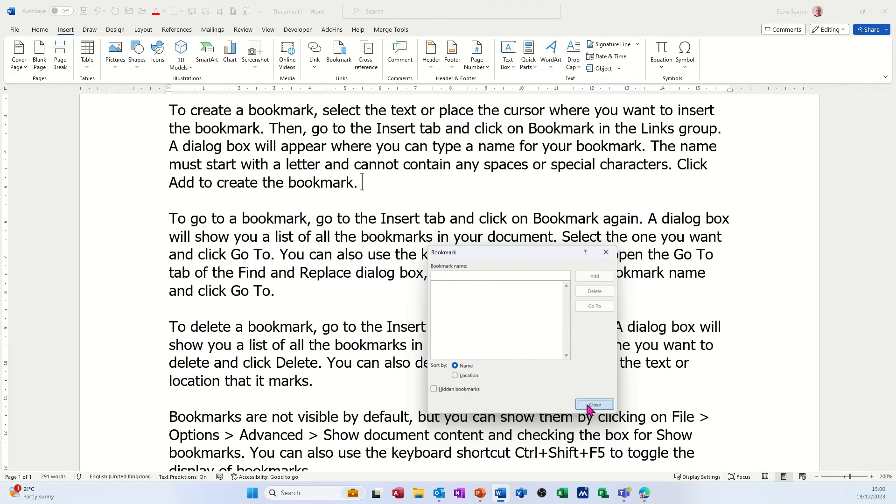
{"action": "left_click", "coordinate": [594, 404]}
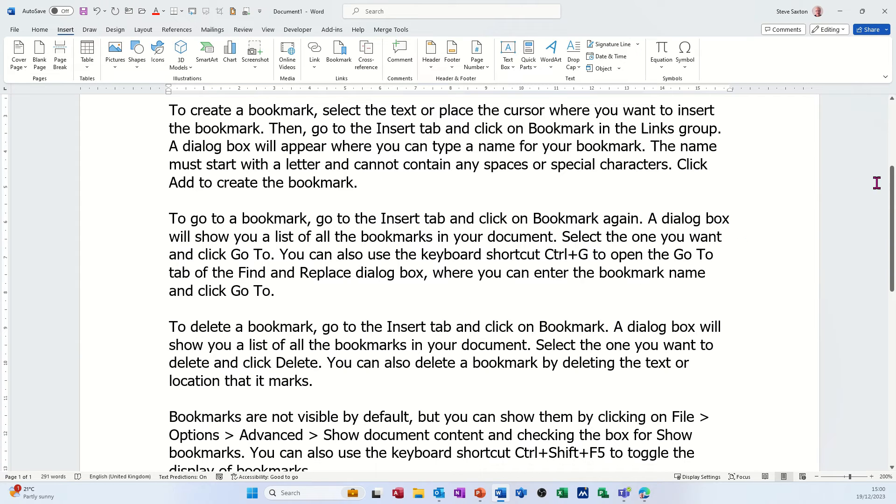
Test the steve link whose bookmark is gone, then delete the Go to Bookmark and steve lines.
{"action": "scroll", "scroll_direction": "down", "scroll_amount": 3}
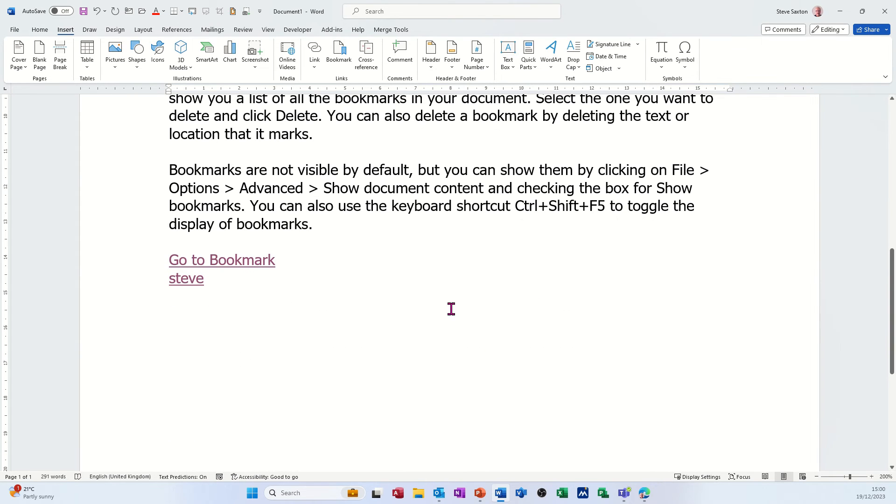
{"action": "mouse_move", "coordinate": [186, 279]}
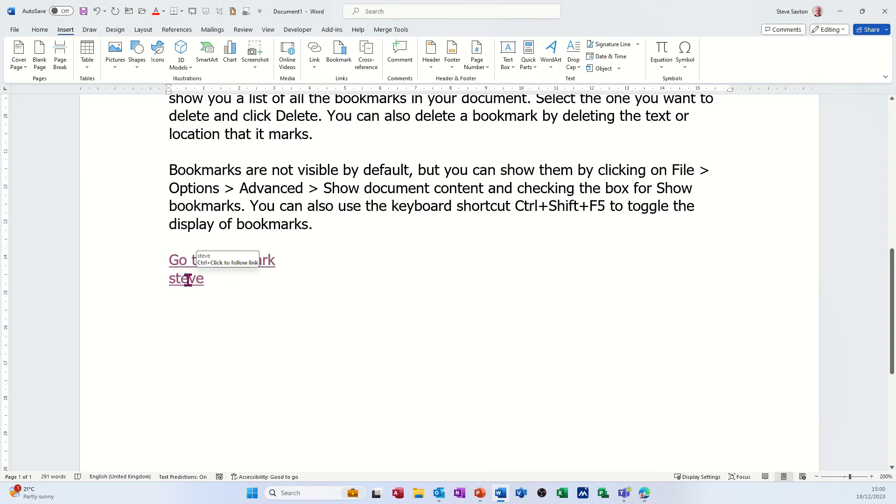
{"action": "double_click", "coordinate": [186, 279]}
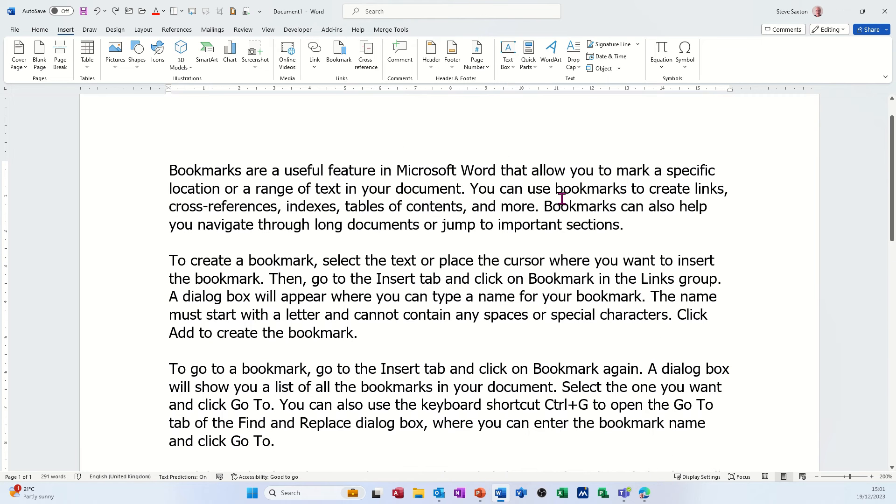
{"action": "mouse_move", "coordinate": [384, 306]}
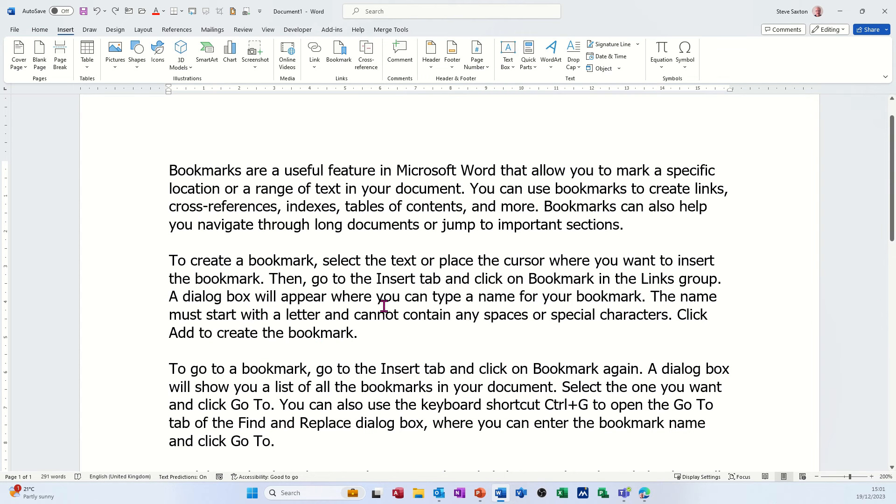
{"action": "mouse_move", "coordinate": [691, 261]}
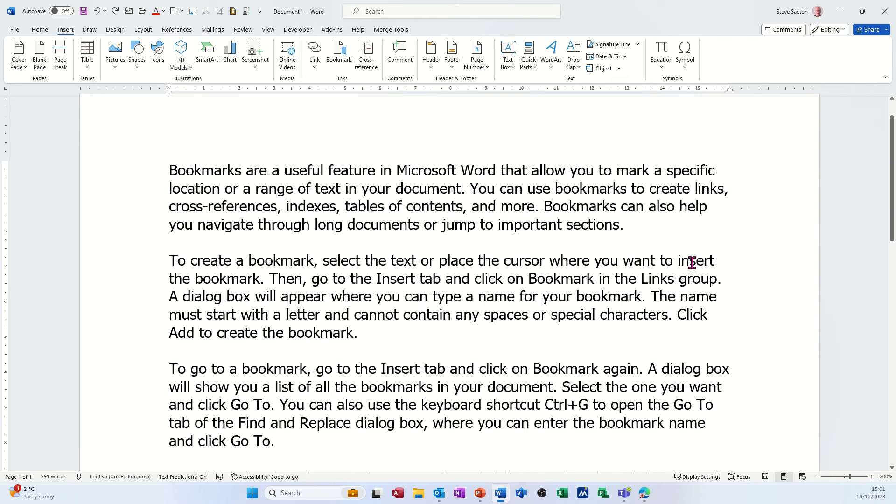
{"action": "scroll", "scroll_direction": "down", "scroll_amount": 3}
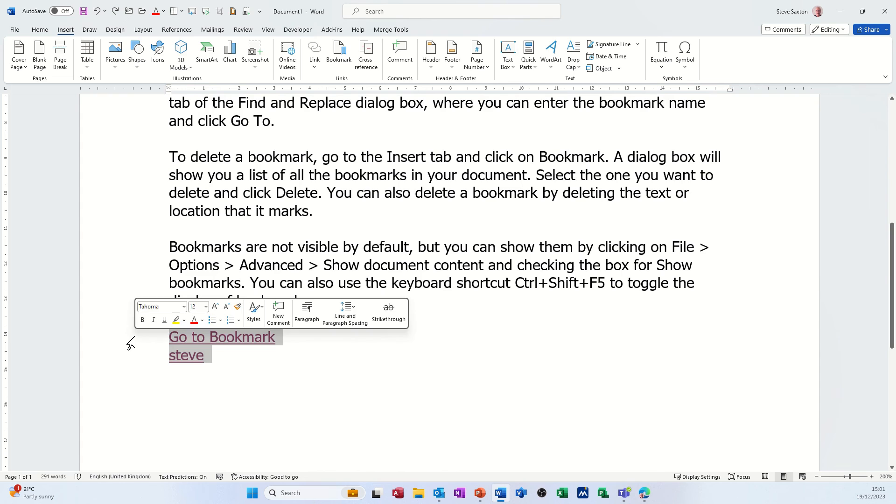
{"action": "key", "text": "Delete"}
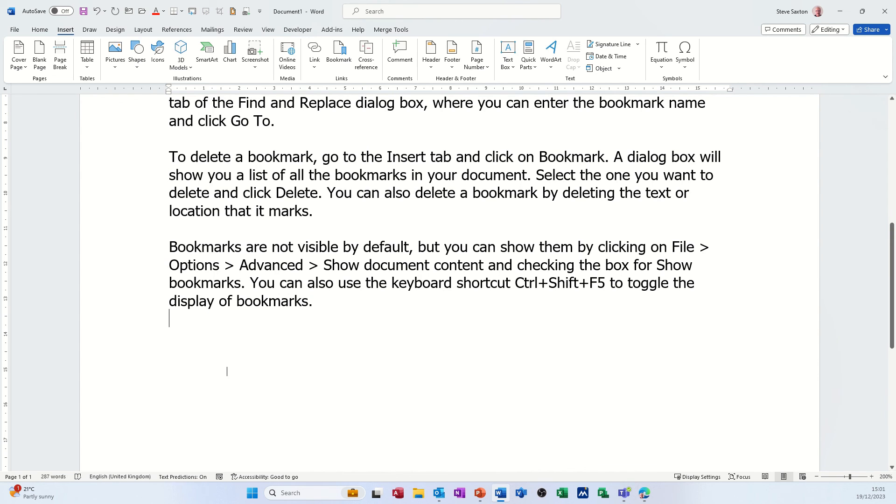